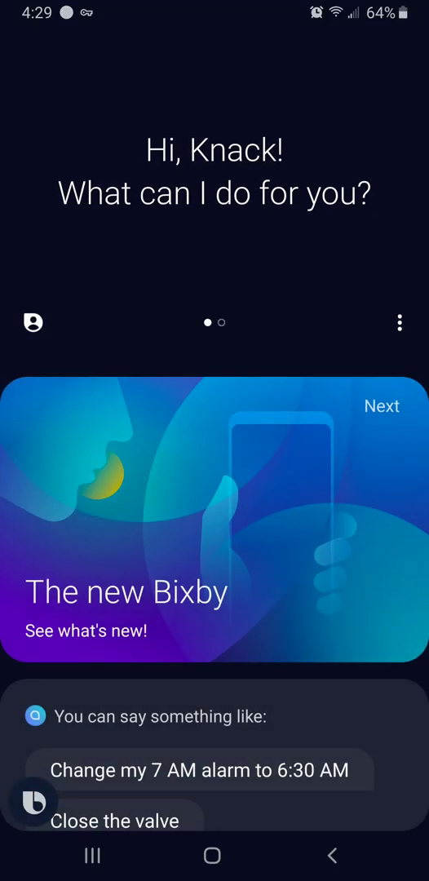
# - Leave Bixby and bring up the Play Store listing for Bixbi Button Remapper - bxActions
pyautogui.click(211, 855)
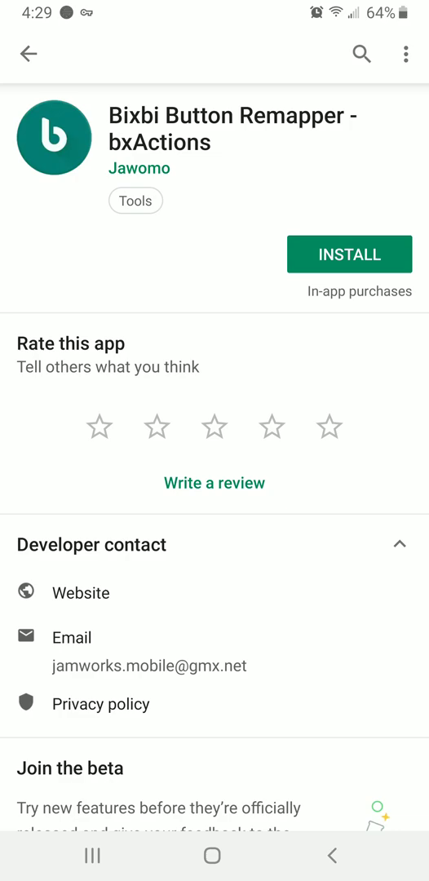
# - Scroll past the bxActions screenshots and open the full app description via Read more
pyautogui.scroll(-3)
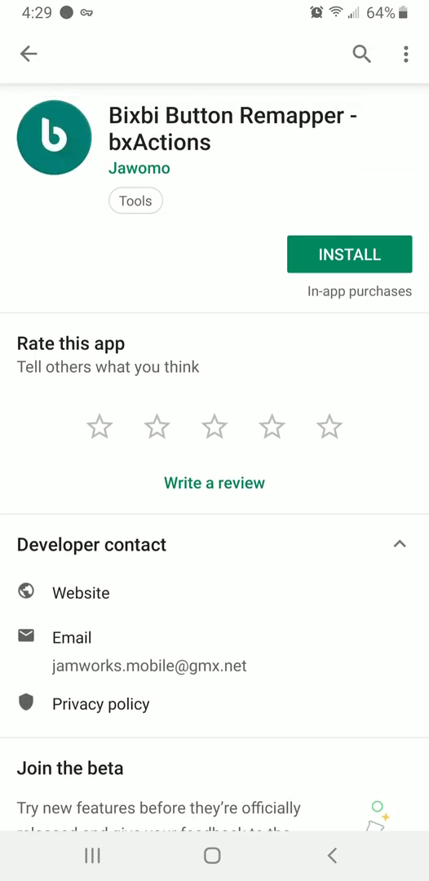
pyautogui.scroll(-3)
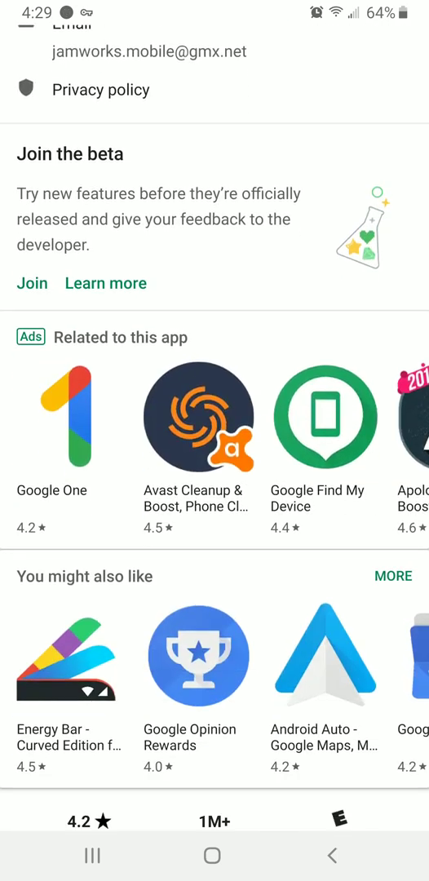
pyautogui.scroll(-3)
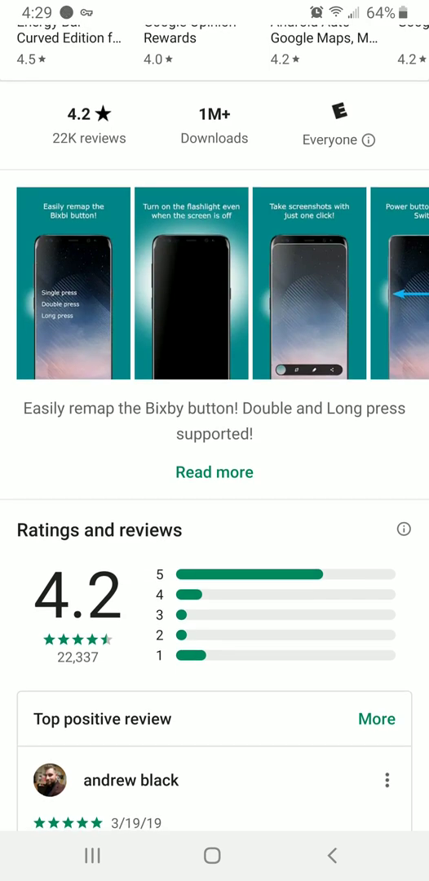
pyautogui.click(214, 473)
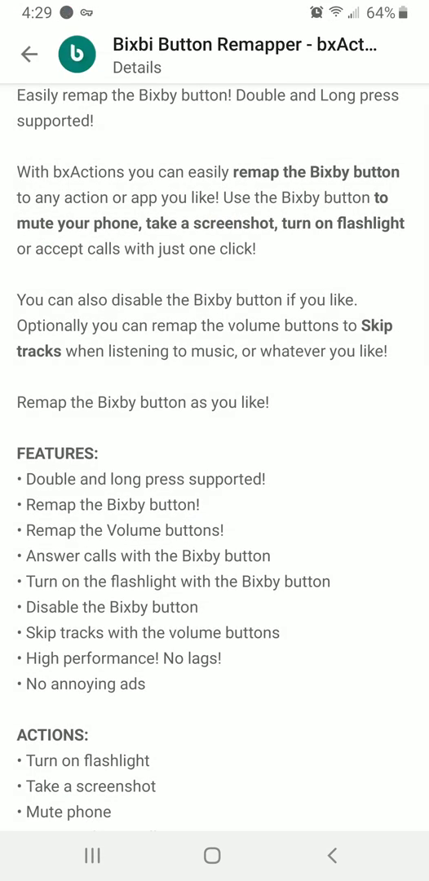
# - Review the About this app version and download details, then return to the listing
pyautogui.scroll(-3)
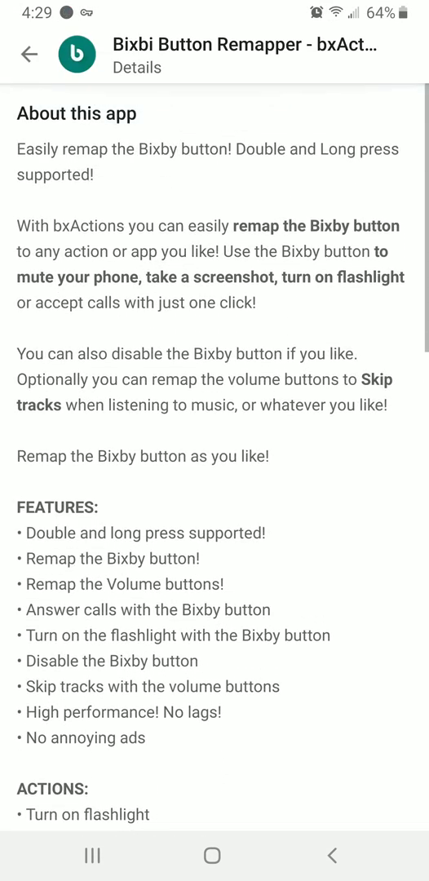
pyautogui.scroll(-3)
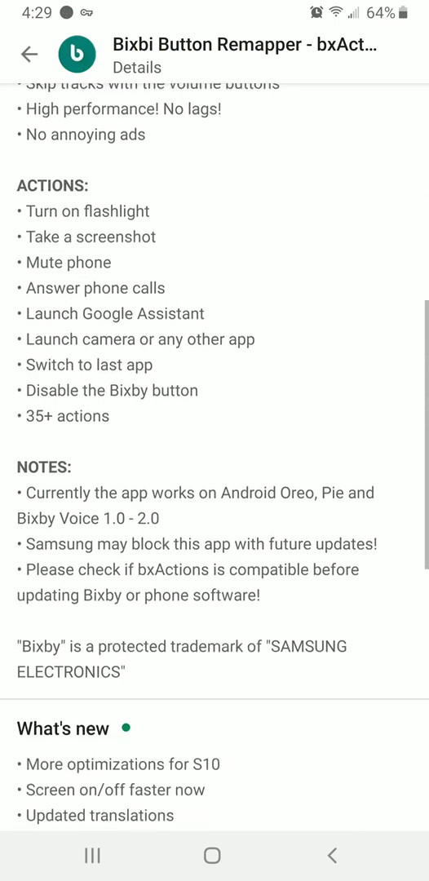
pyautogui.scroll(-3)
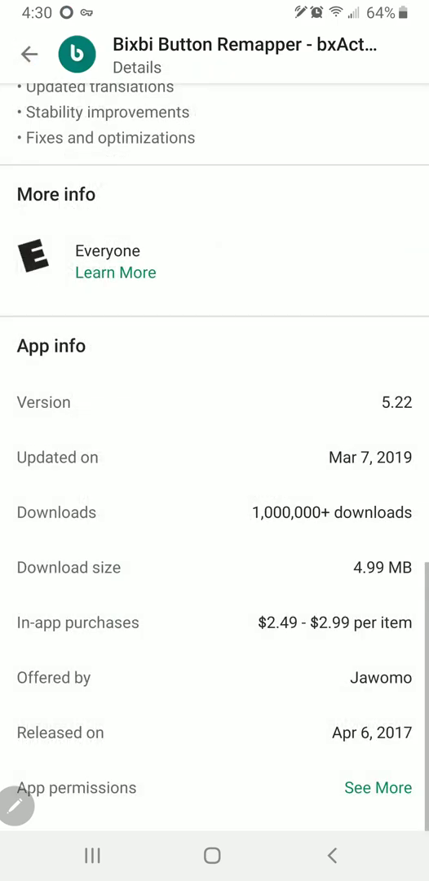
pyautogui.scroll(3)
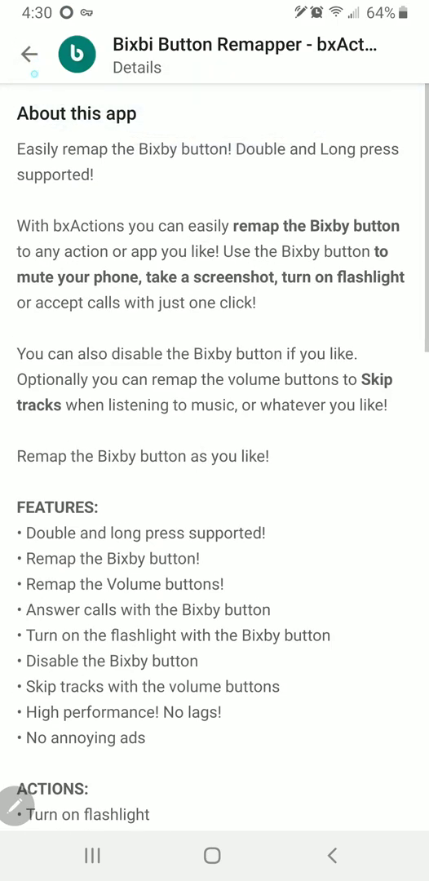
pyautogui.click(30, 54)
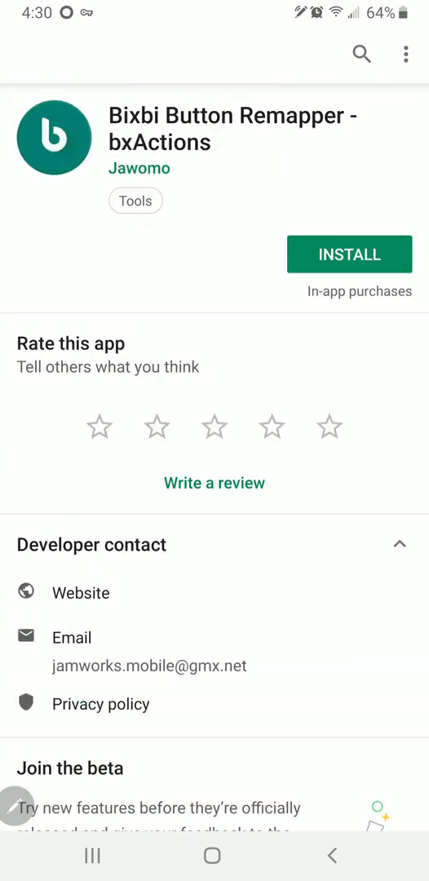
# - Install bxActions and open it to the welcome screen
pyautogui.click(349, 254)
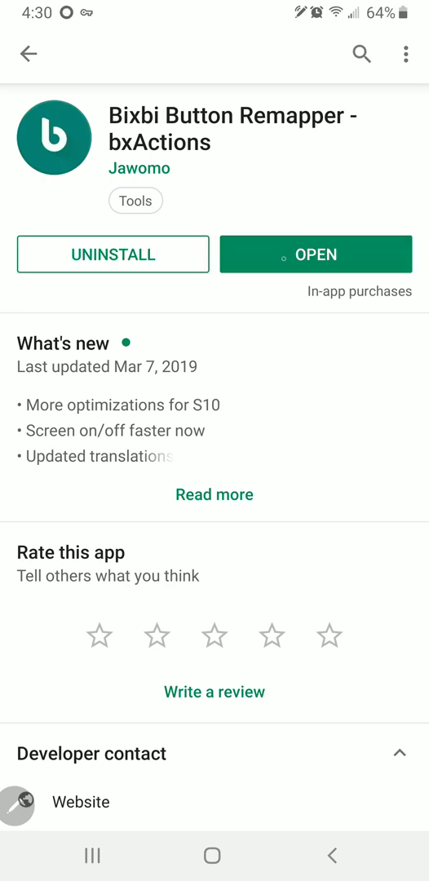
pyautogui.click(315, 253)
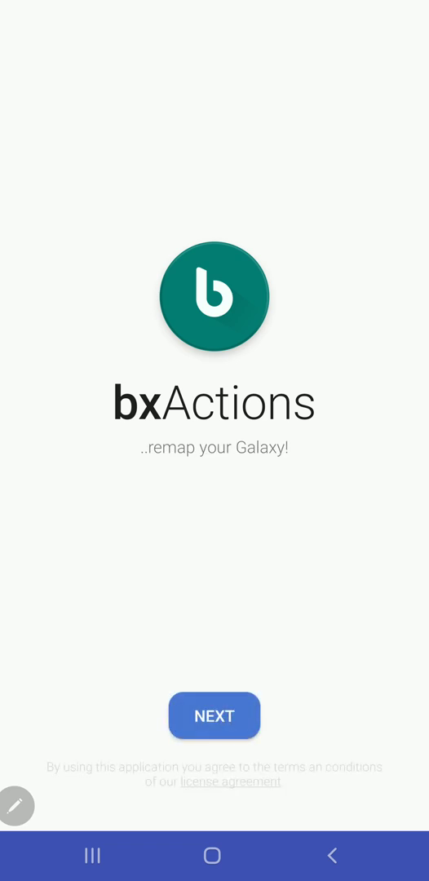
# - Get past the welcome screen and grant bxActions usage data access to the foreground app
pyautogui.click(213, 715)
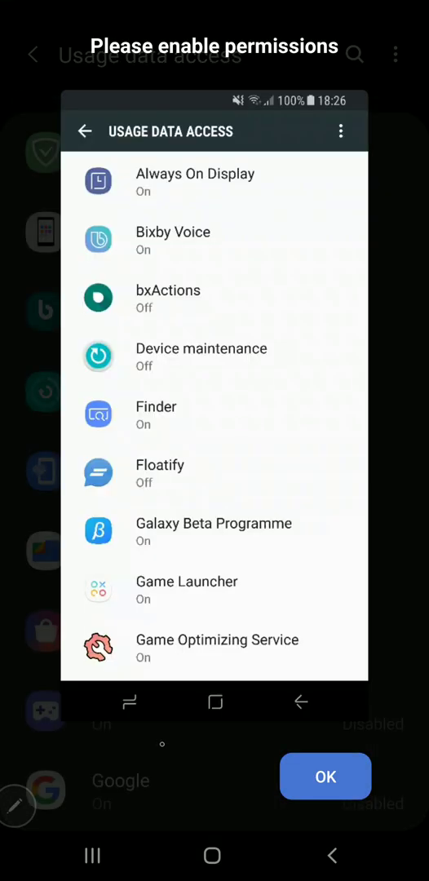
pyautogui.click(324, 775)
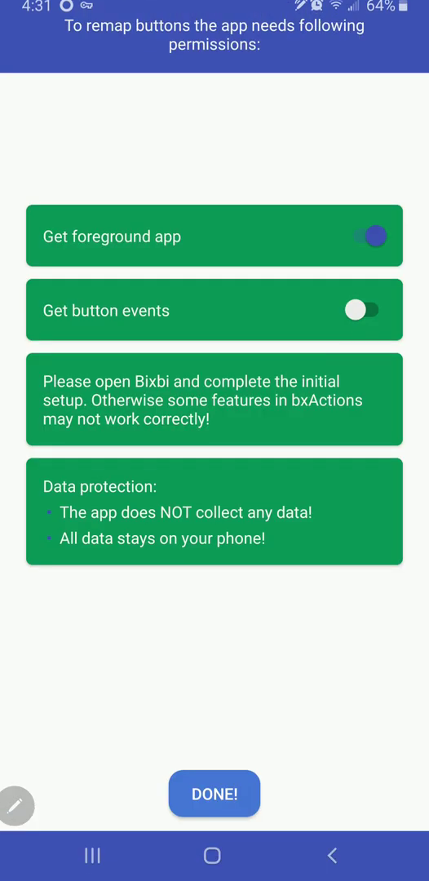
pyautogui.click(364, 310)
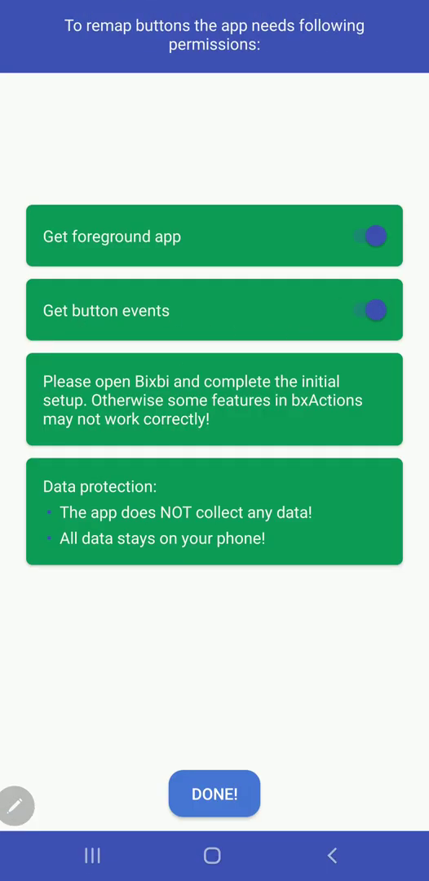
pyautogui.click(214, 793)
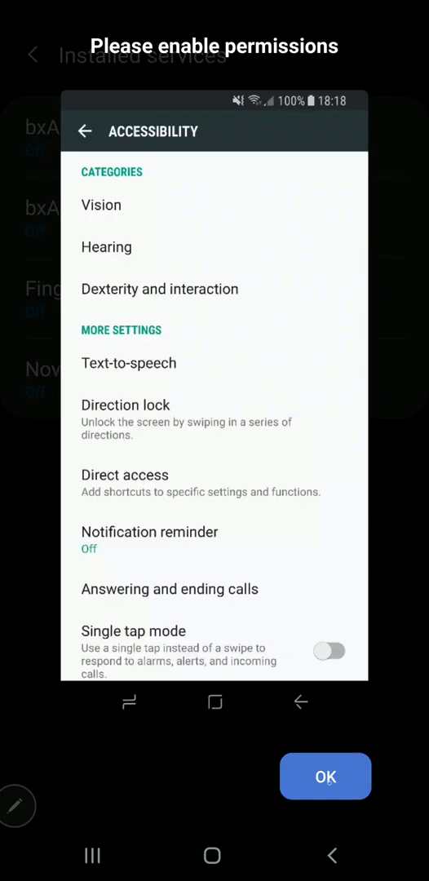
# - Enable the bxActions - Bixbi button accessibility service for button events
pyautogui.scroll(-3)
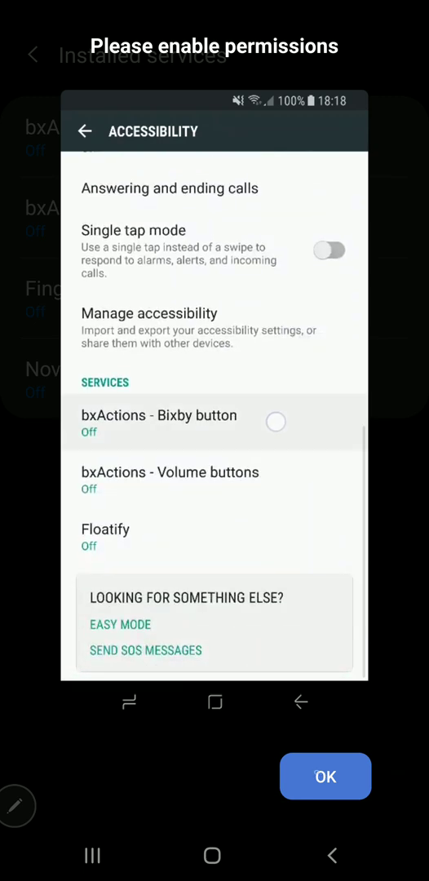
pyautogui.click(159, 423)
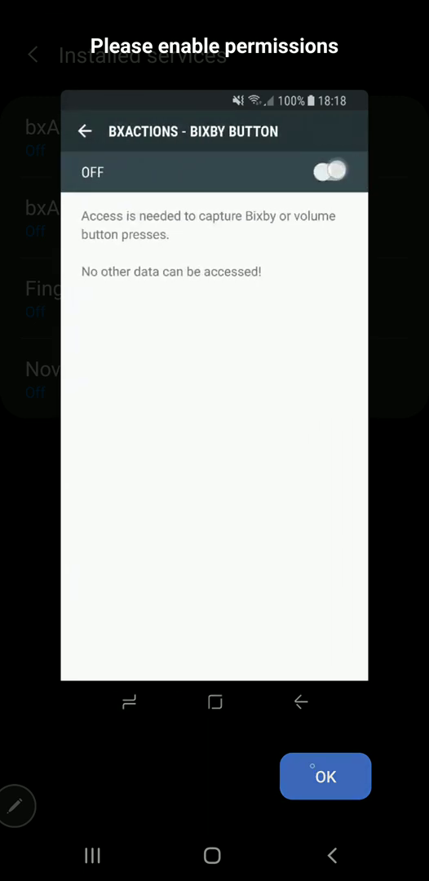
pyautogui.click(325, 776)
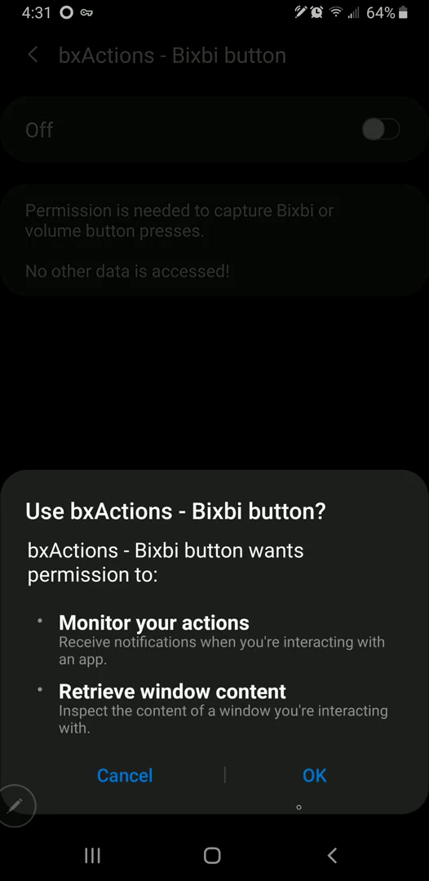
pyautogui.click(314, 775)
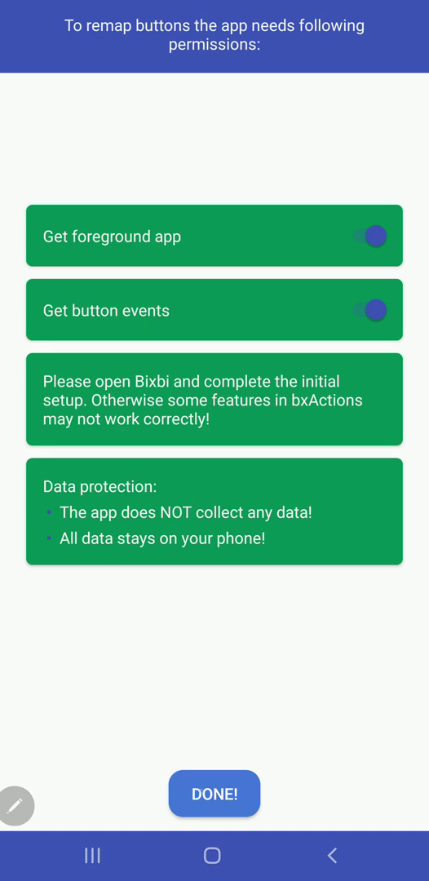
# - Finish setup and set Bixbi button Single press to Sound mode (Sound, vibrate, silent)
pyautogui.click(214, 792)
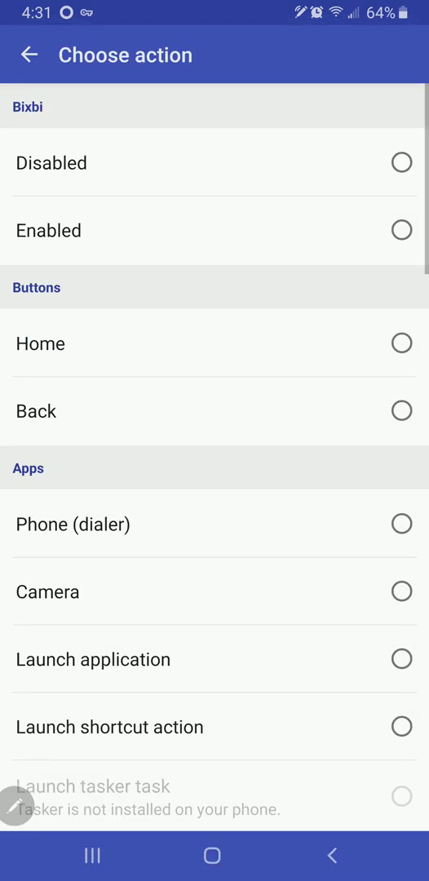
pyautogui.scroll(-3)
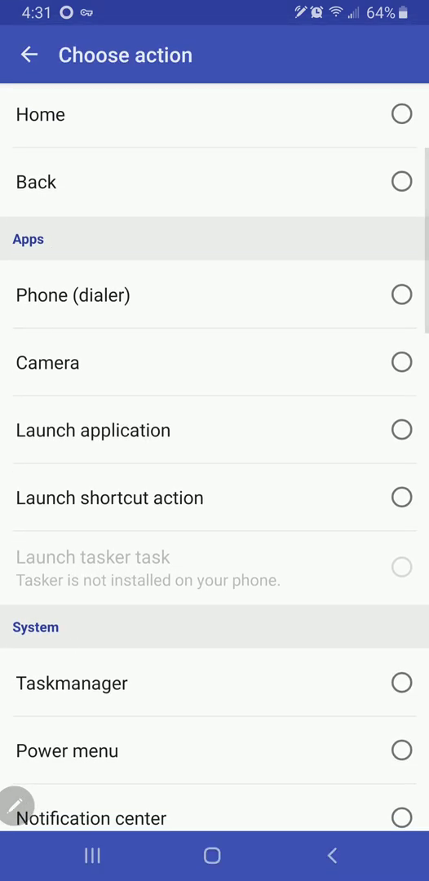
pyautogui.scroll(-3)
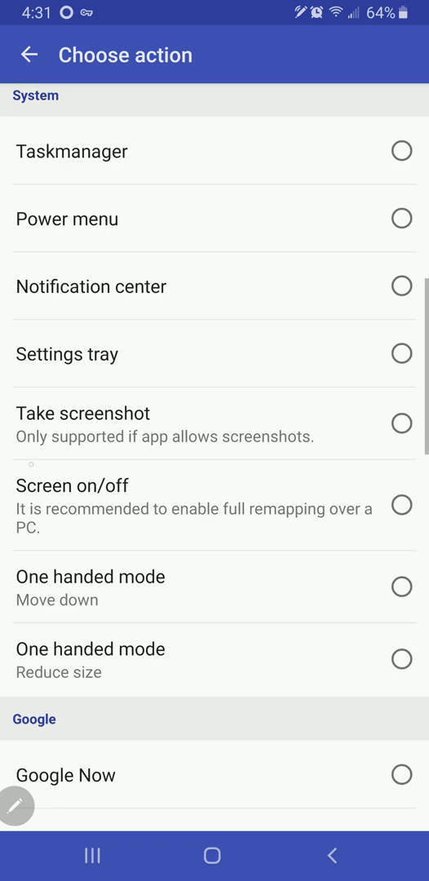
pyautogui.scroll(-3)
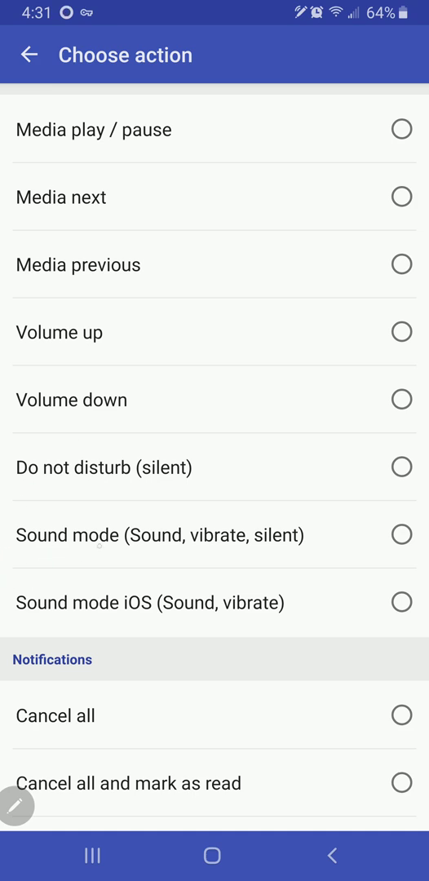
pyautogui.click(401, 534)
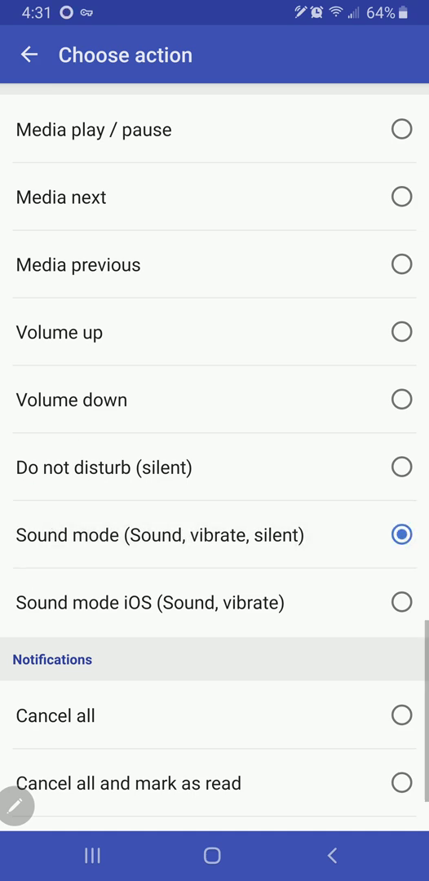
# - Set Long press and lockscreen Long press to Flashlight (System)
pyautogui.click(401, 534)
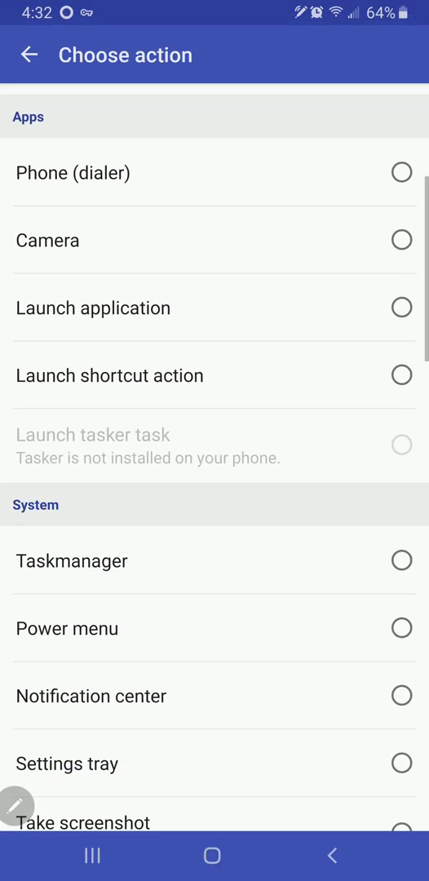
pyautogui.scroll(-3)
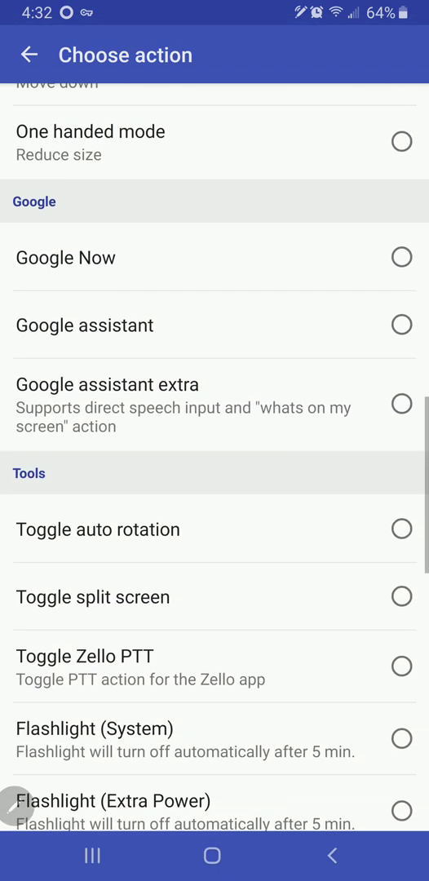
pyautogui.scroll(-3)
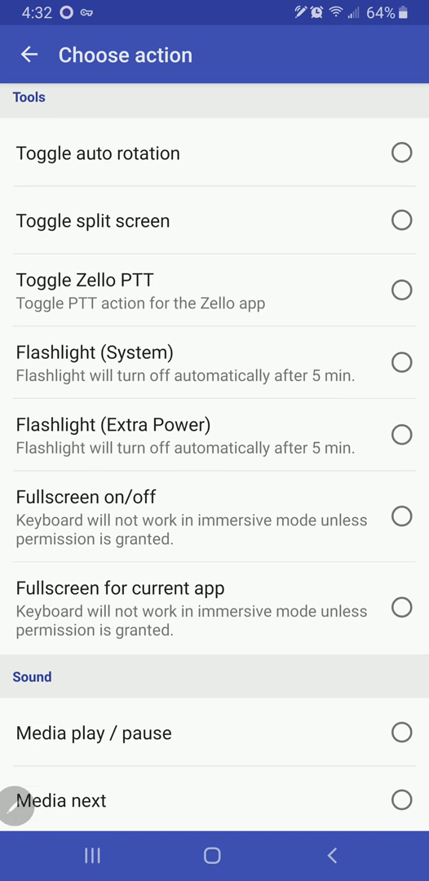
pyautogui.click(401, 360)
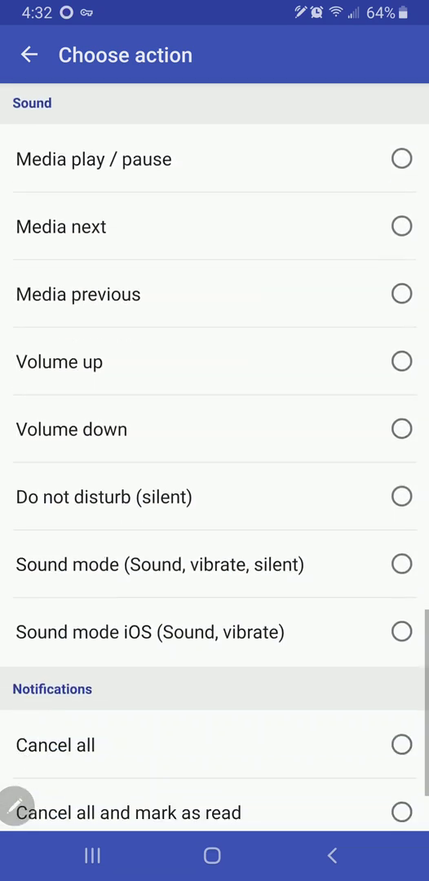
pyautogui.scroll(3)
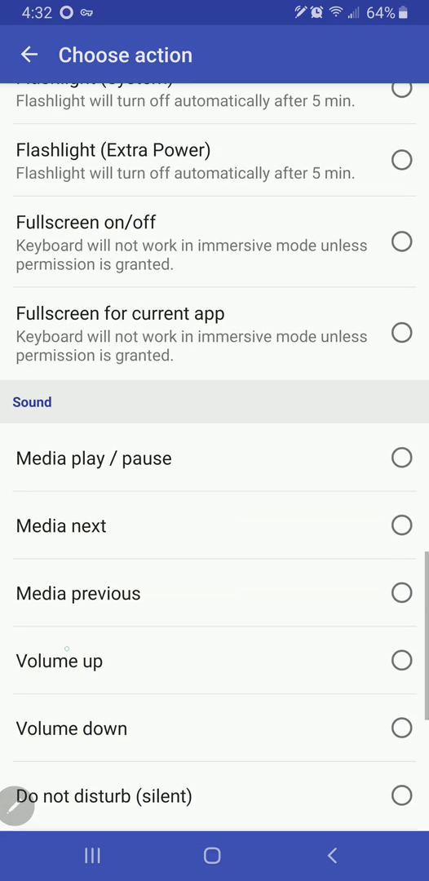
pyautogui.scroll(-3)
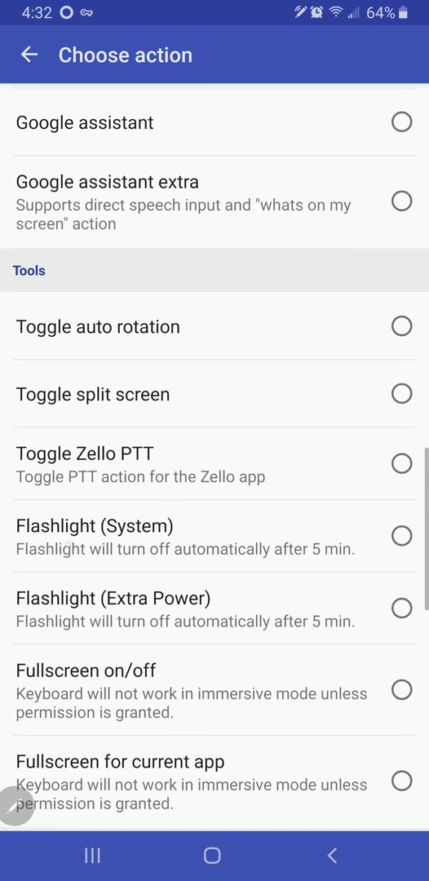
pyautogui.click(31, 55)
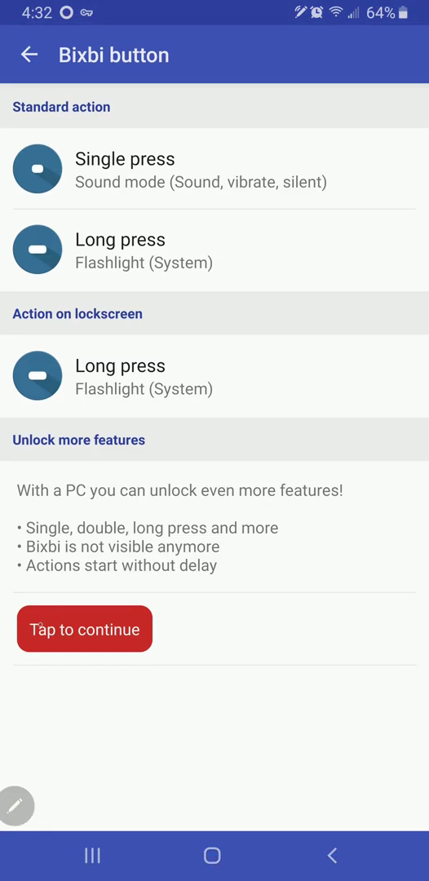
# - Back out to the bxActions main menu, then go to the home screen
pyautogui.click(30, 55)
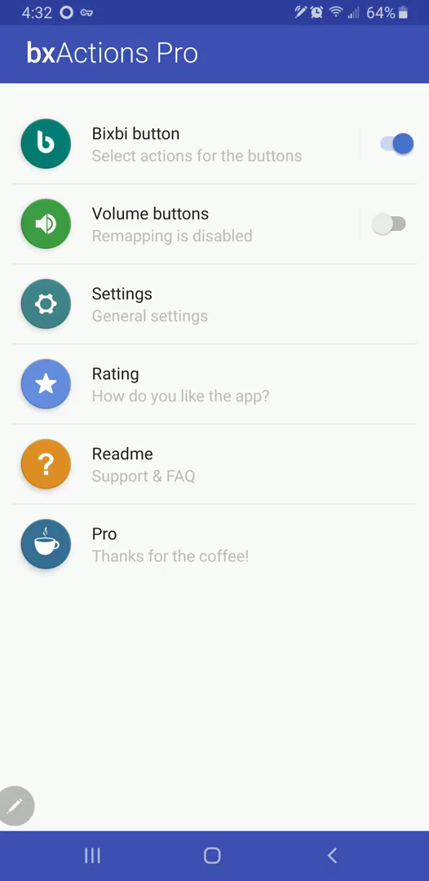
pyautogui.click(212, 855)
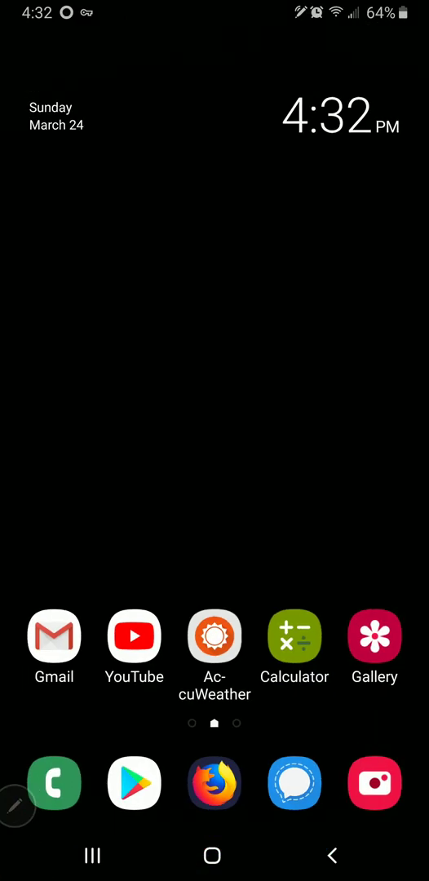